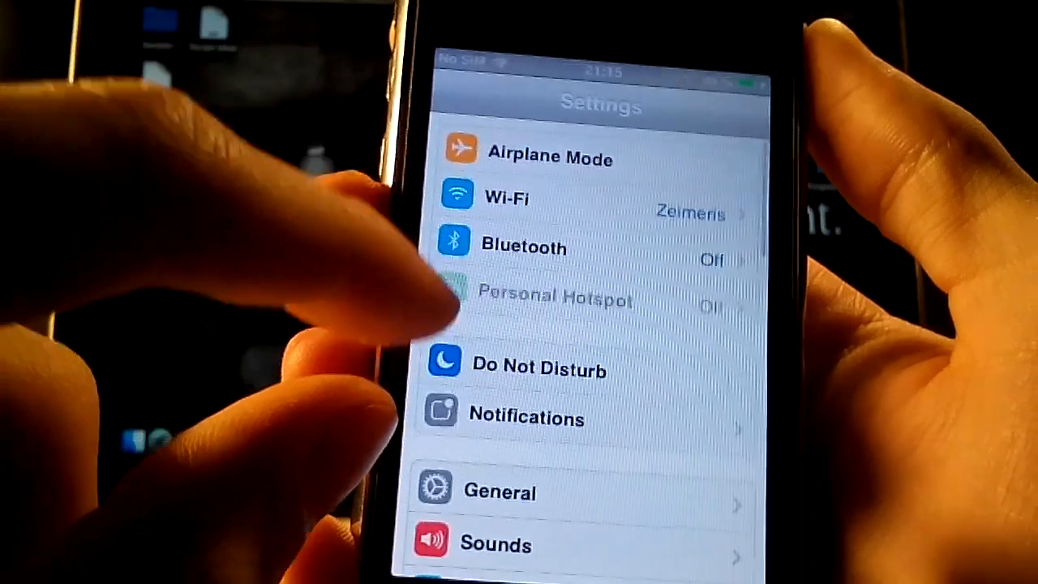
View the About page showing Version 8.1 (10B500), then return to General
click(499, 491)
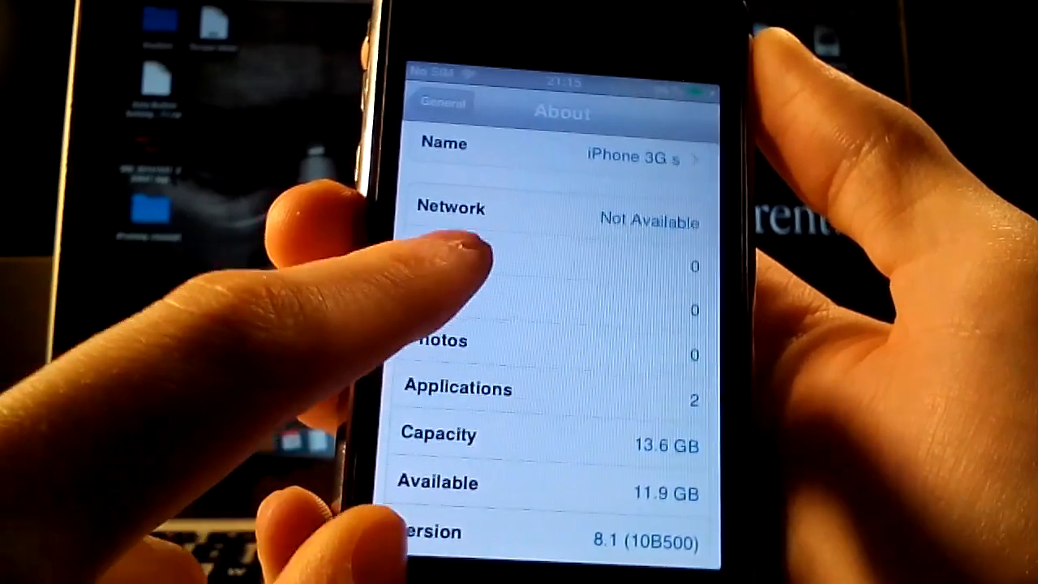
click(443, 106)
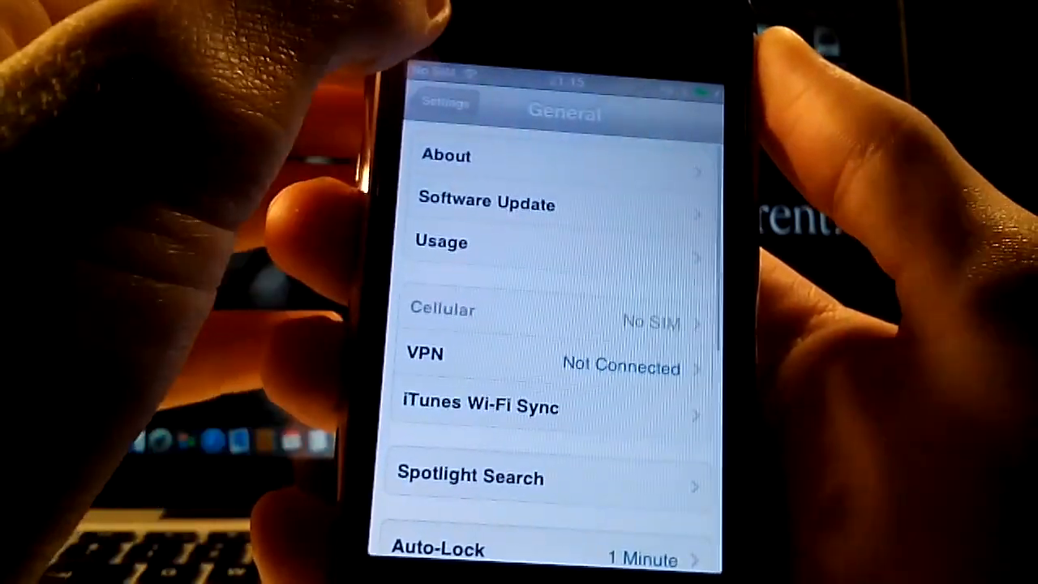